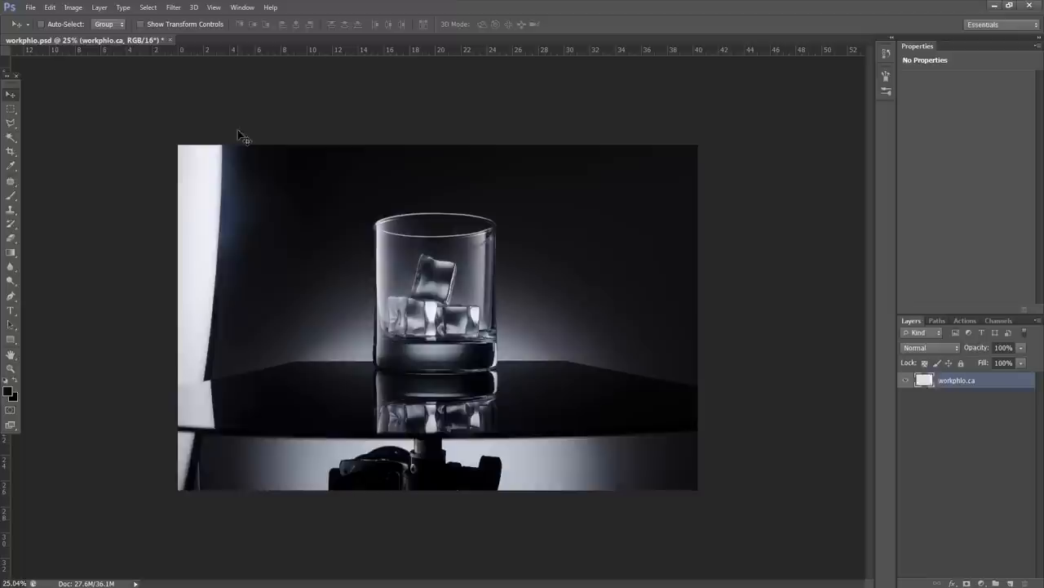
- Duplicate the photo layer with Ctrl+J and apply Add Noise with Monochromatic to the copy
{"action": "key", "text": "ctrl+j"}
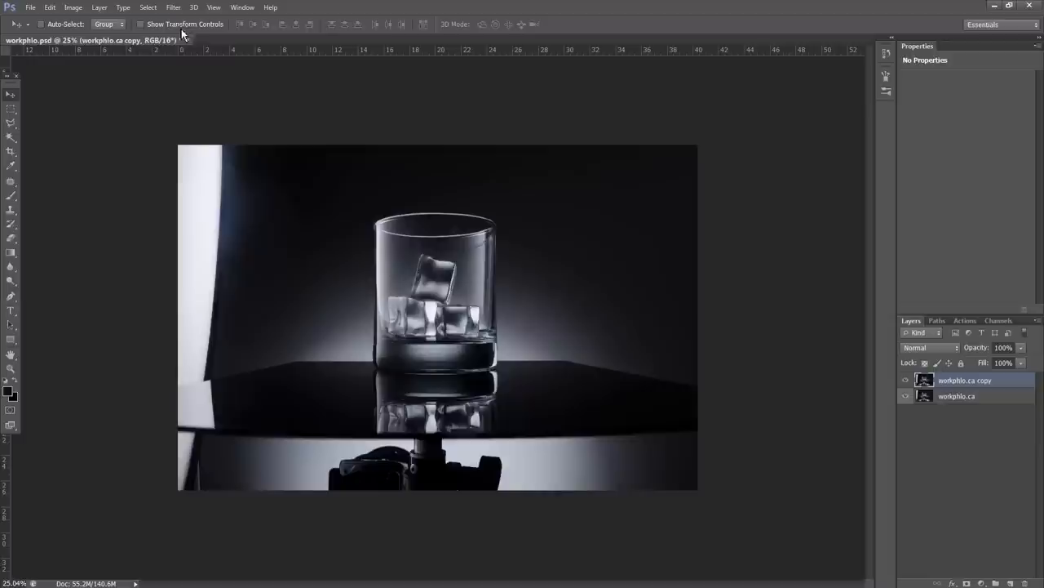
{"action": "left_click", "coordinate": [173, 6]}
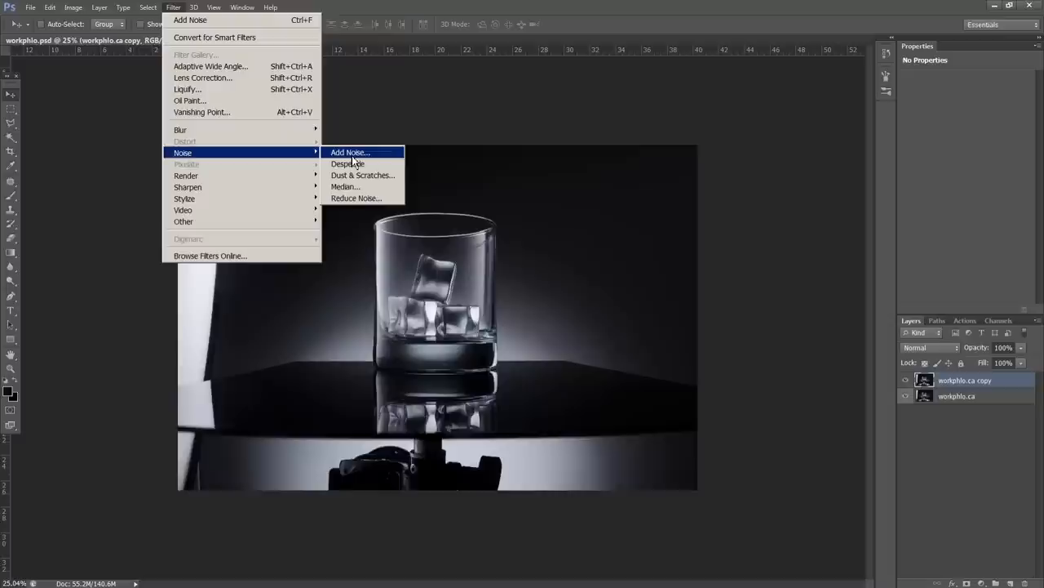
{"action": "left_click", "coordinate": [349, 153]}
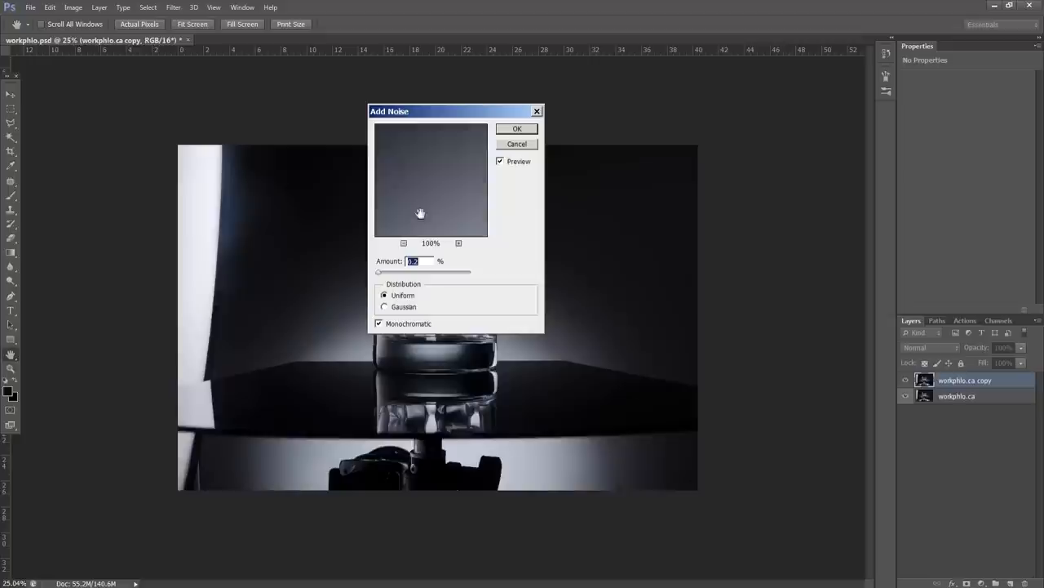
{"action": "left_click", "coordinate": [515, 144]}
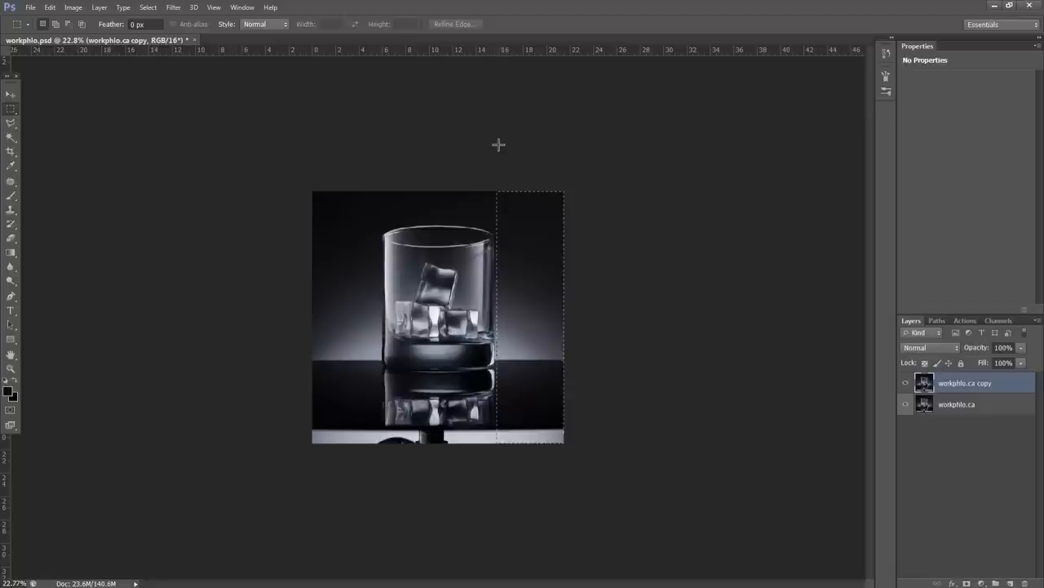
- Fill the marked right-hand strip with matching dark background
{"action": "key", "text": "ctrl+t"}
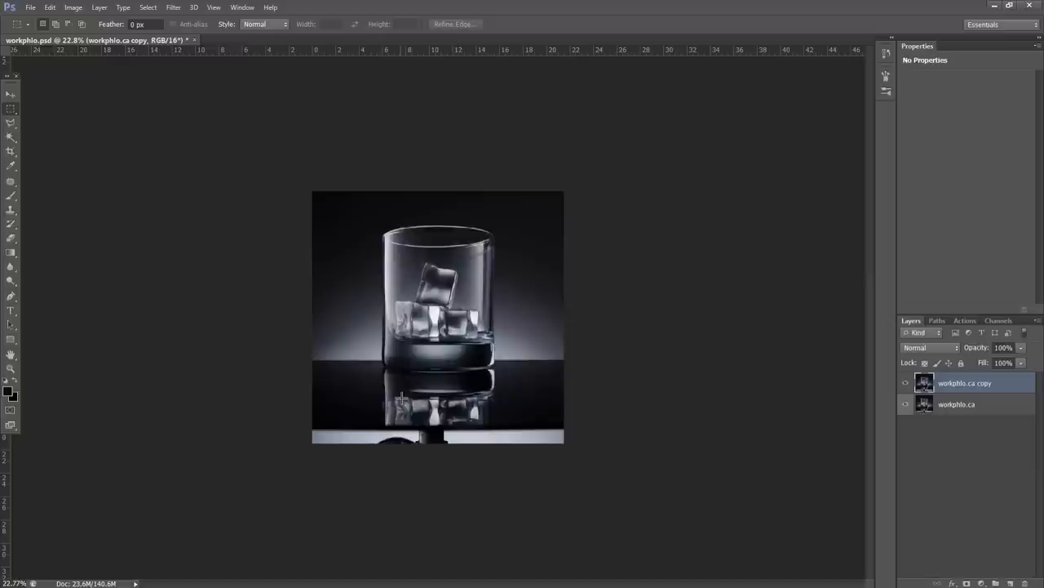
- Paint dark background over the stand and upper-left area on Layer 1 copy with the Brush
{"action": "left_click", "coordinate": [9, 167]}
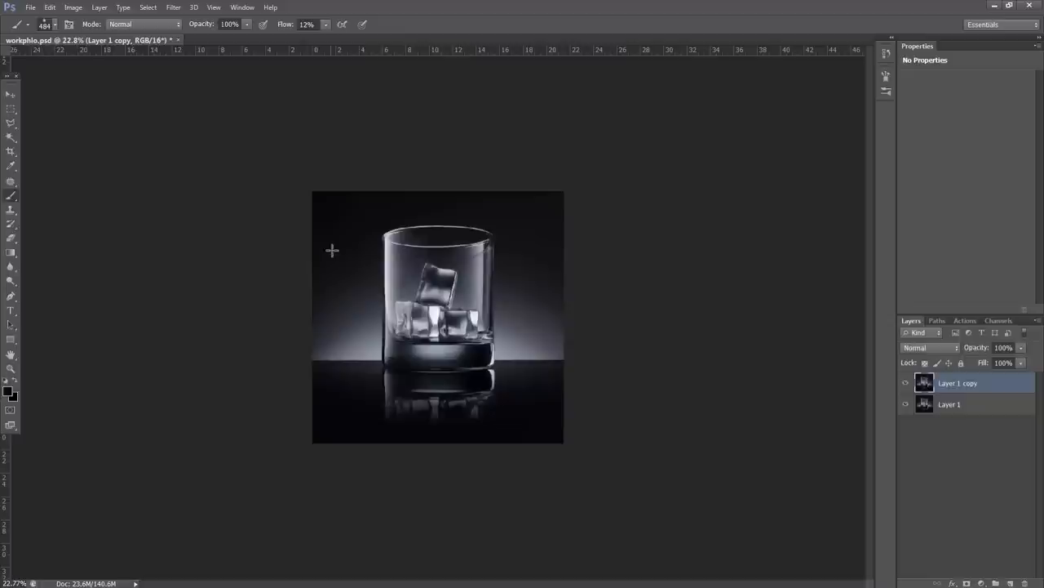
{"action": "left_click", "coordinate": [10, 94]}
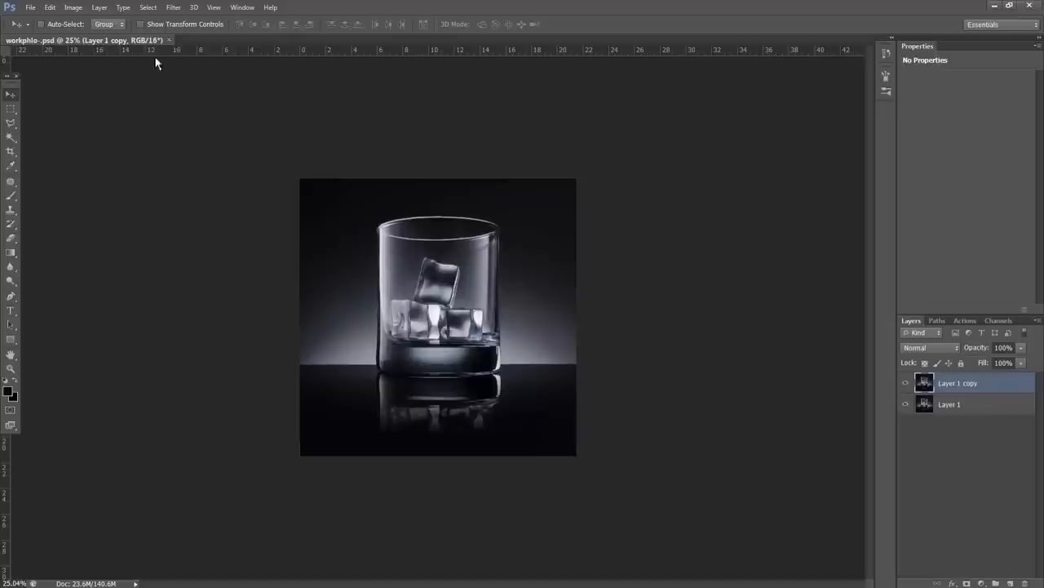
- Apply Filter > Lens Correction with Custom settings to Layer 1 copy
{"action": "left_click", "coordinate": [173, 7]}
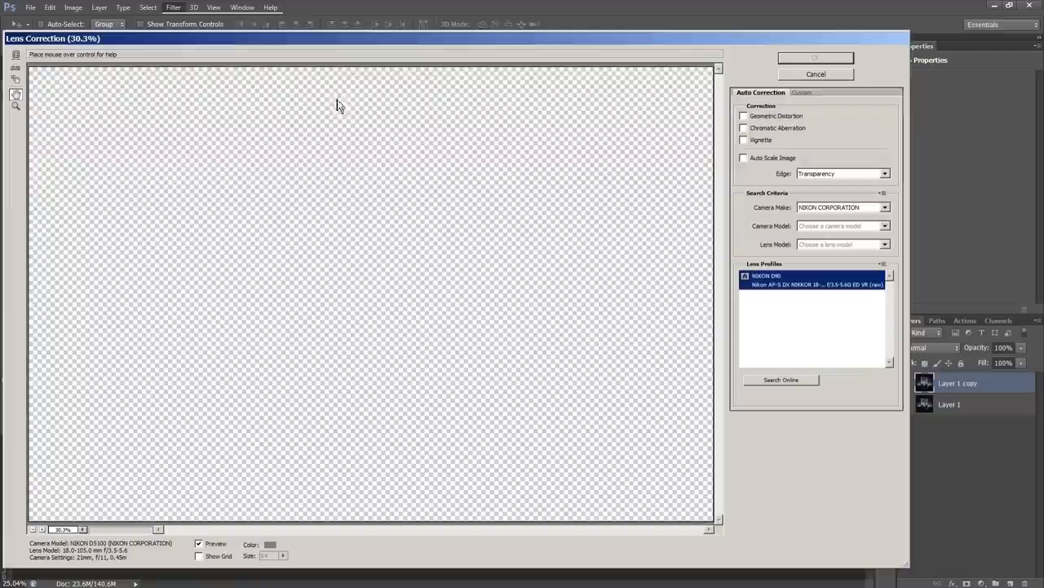
{"action": "left_click", "coordinate": [803, 91]}
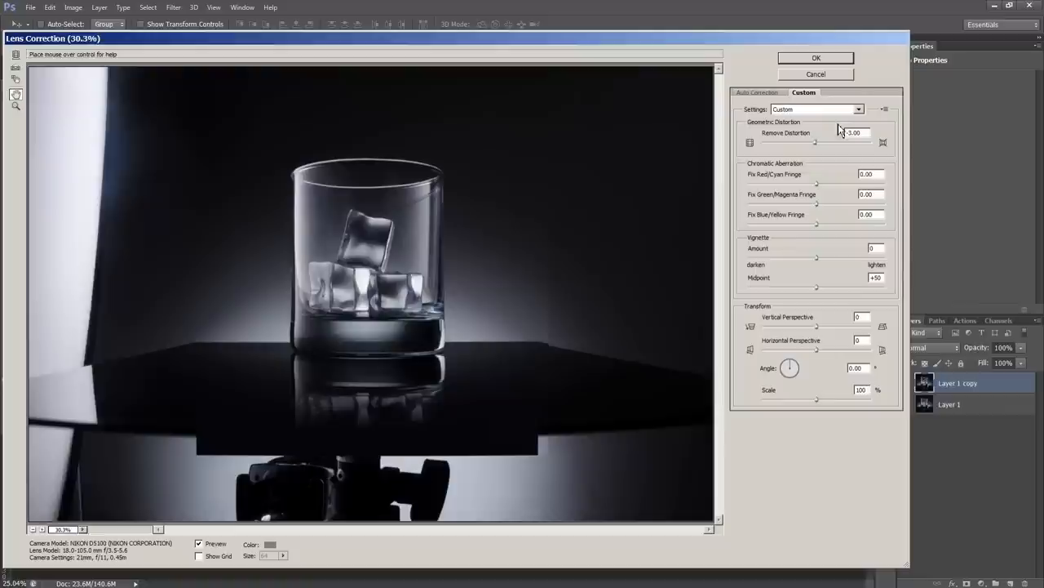
{"action": "left_click", "coordinate": [816, 57]}
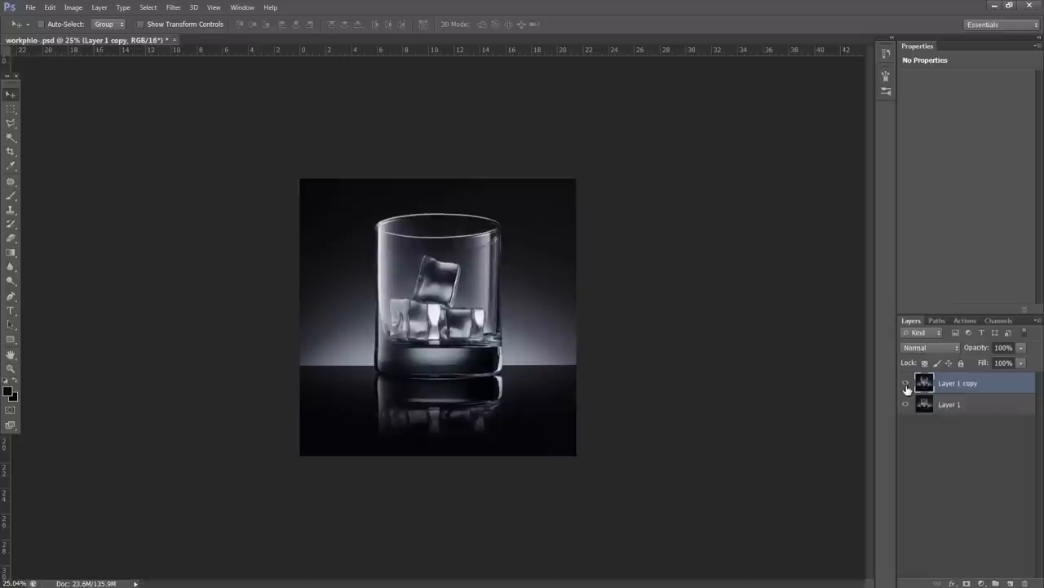
- Patch a speck on the glass base by covering it with clean nearby glass
{"action": "left_click", "coordinate": [904, 382]}
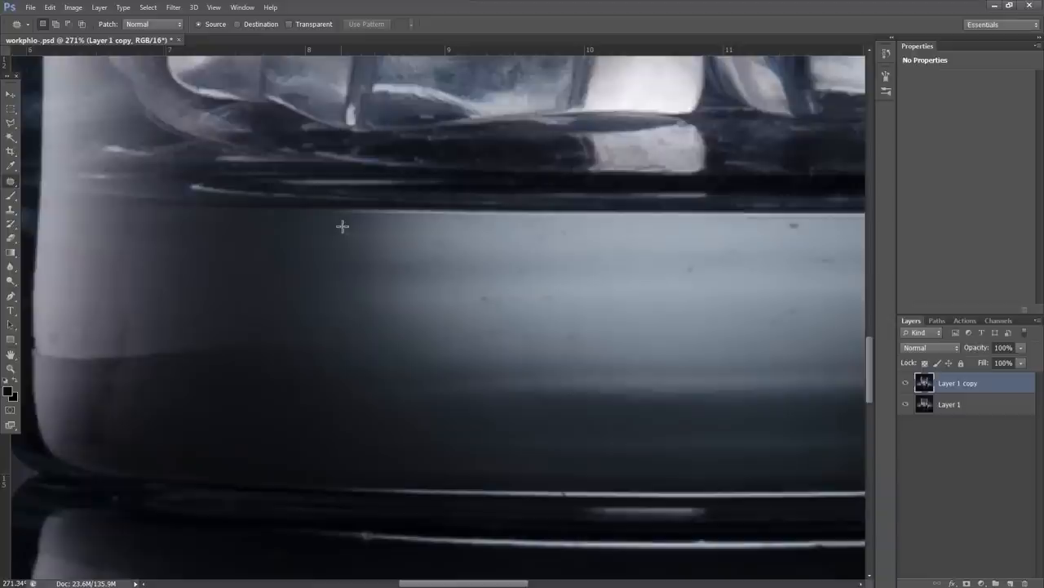
{"action": "left_click_drag", "start_coordinate": [350, 229], "coordinate": [343, 261]}
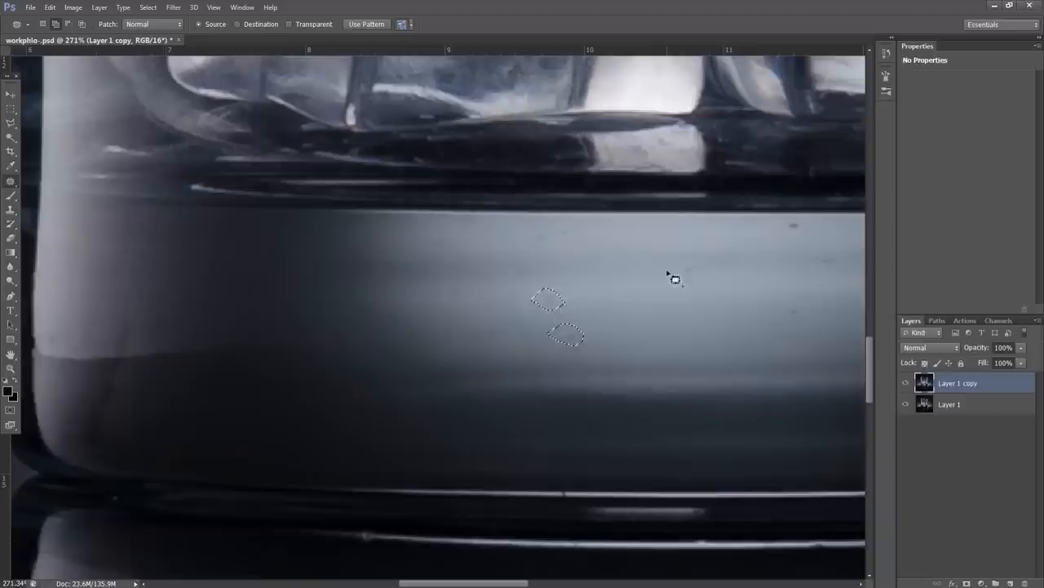
{"action": "left_click_drag", "start_coordinate": [676, 278], "coordinate": [313, 354]}
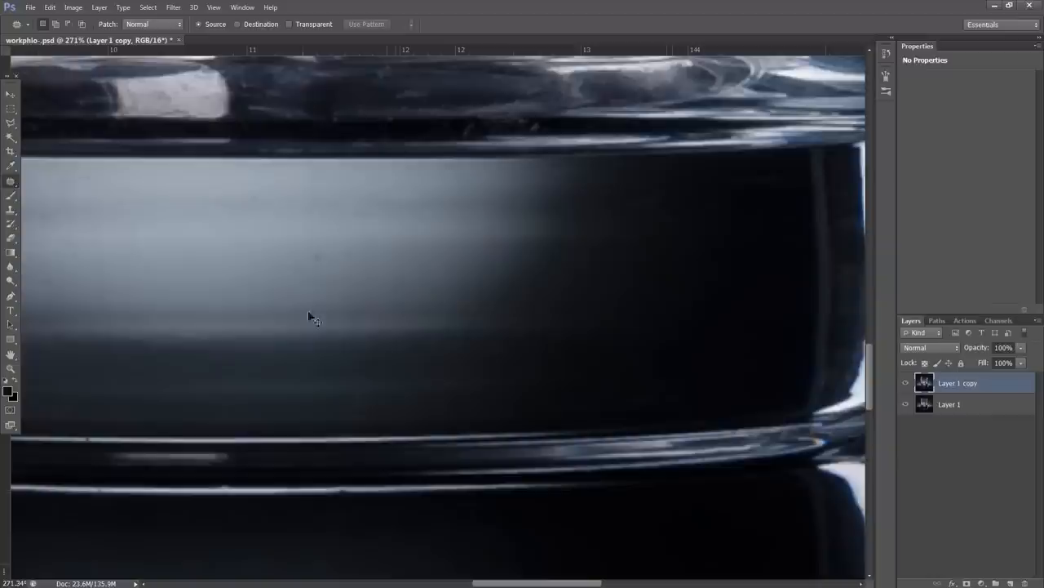
{"action": "left_click_drag", "start_coordinate": [310, 316], "coordinate": [521, 324]}
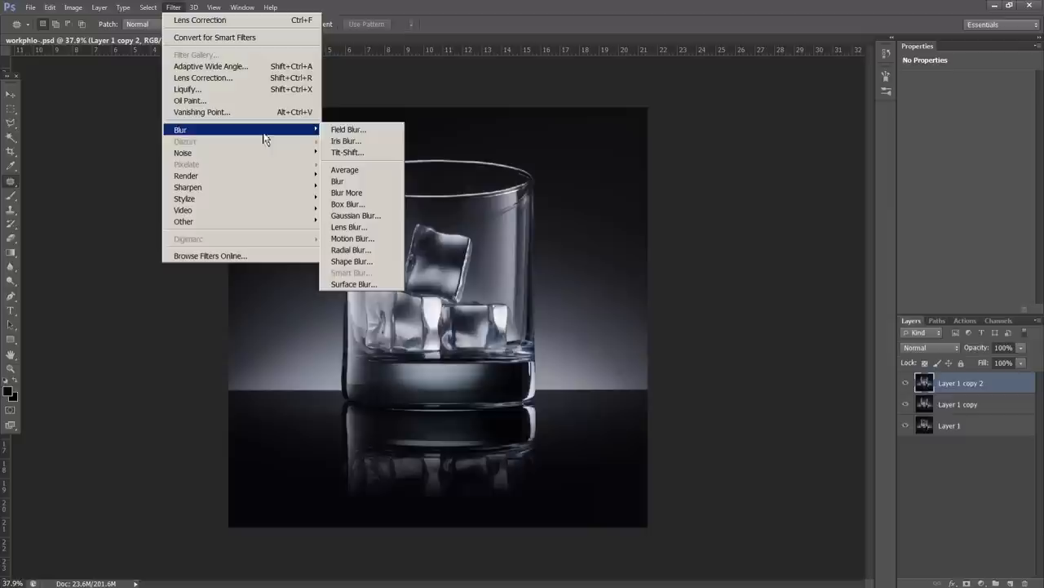
- Apply Field Blur with a pin on the glass and a 15 px pin lower in the reflection
{"action": "left_click", "coordinate": [349, 131]}
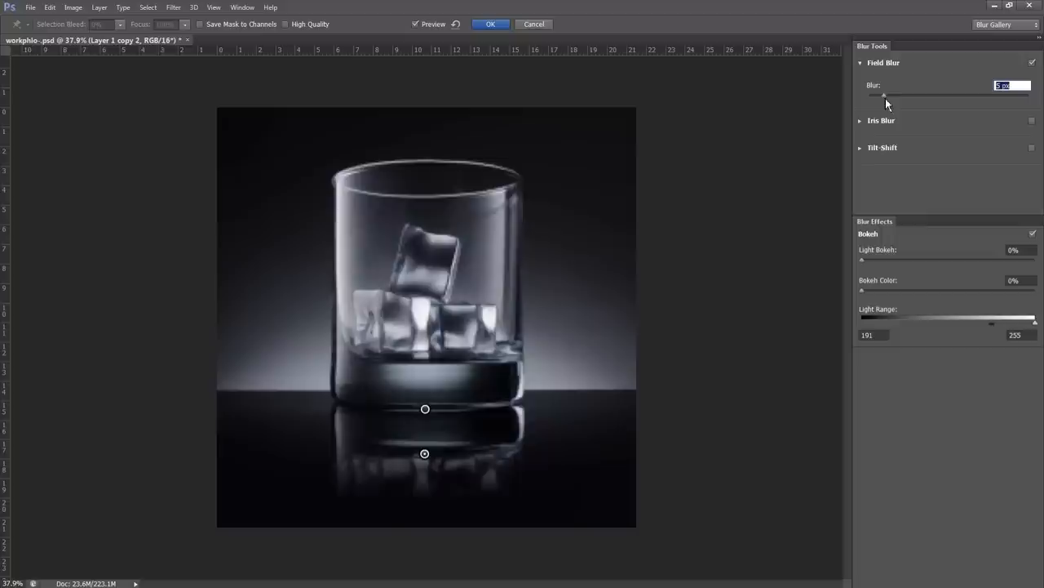
{"action": "left_click_drag", "start_coordinate": [884, 97], "coordinate": [907, 96]}
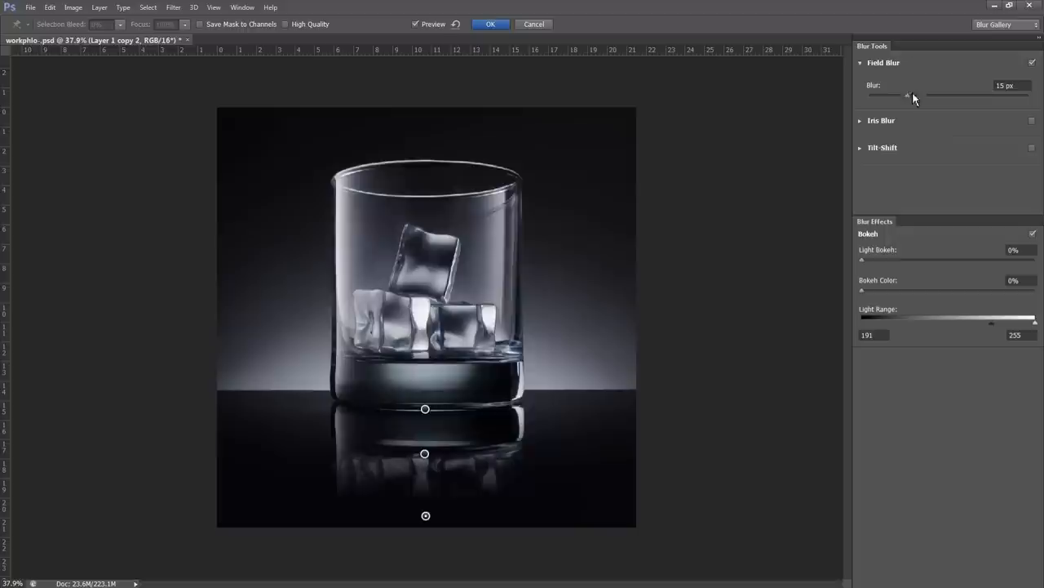
{"action": "left_click", "coordinate": [490, 25]}
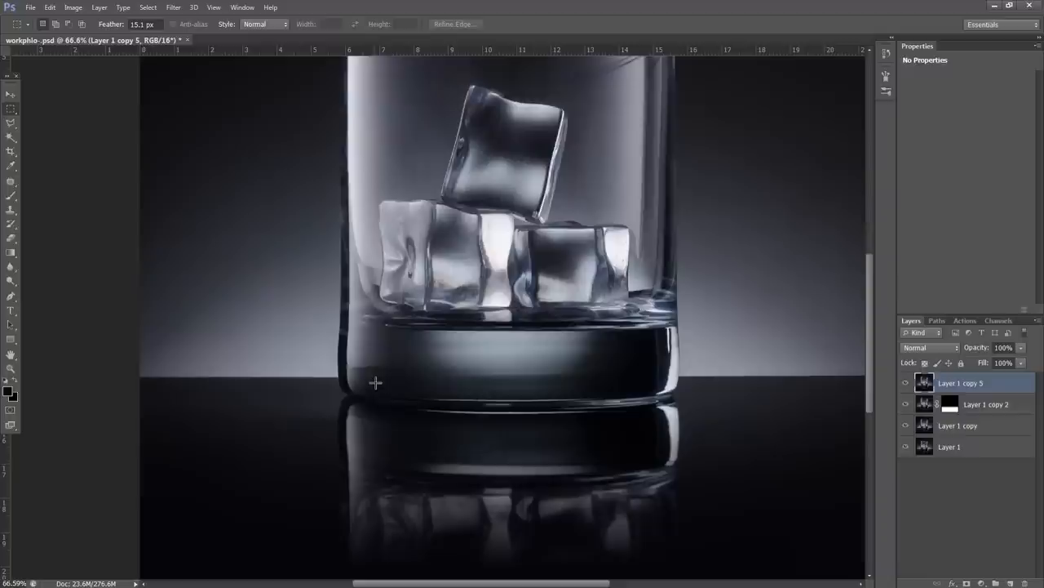
- Select a 15.1 px feathered Rectangular Marquee over the reflection under the glass
{"action": "left_click_drag", "start_coordinate": [372, 381], "coordinate": [482, 432]}
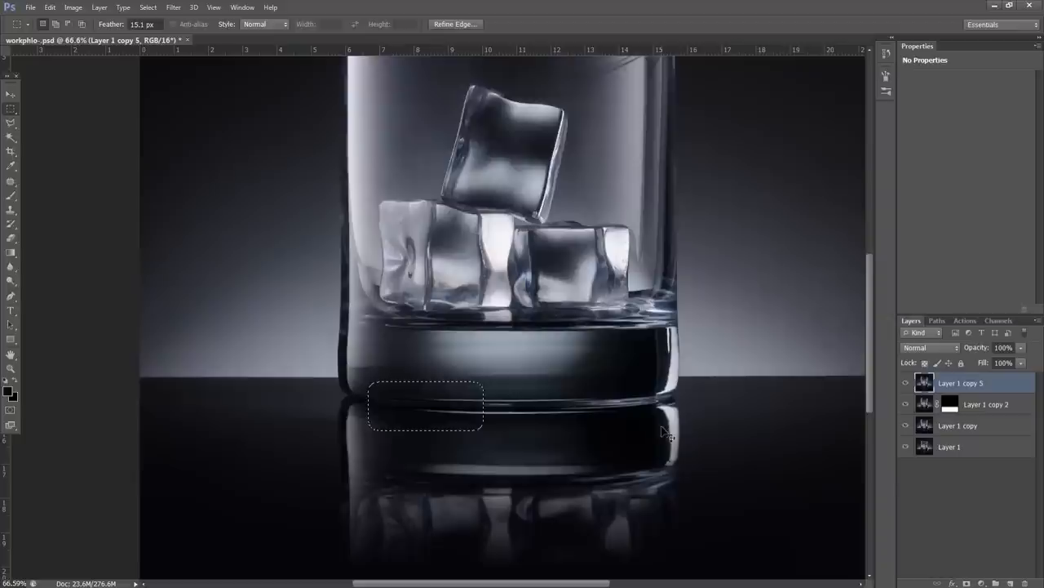